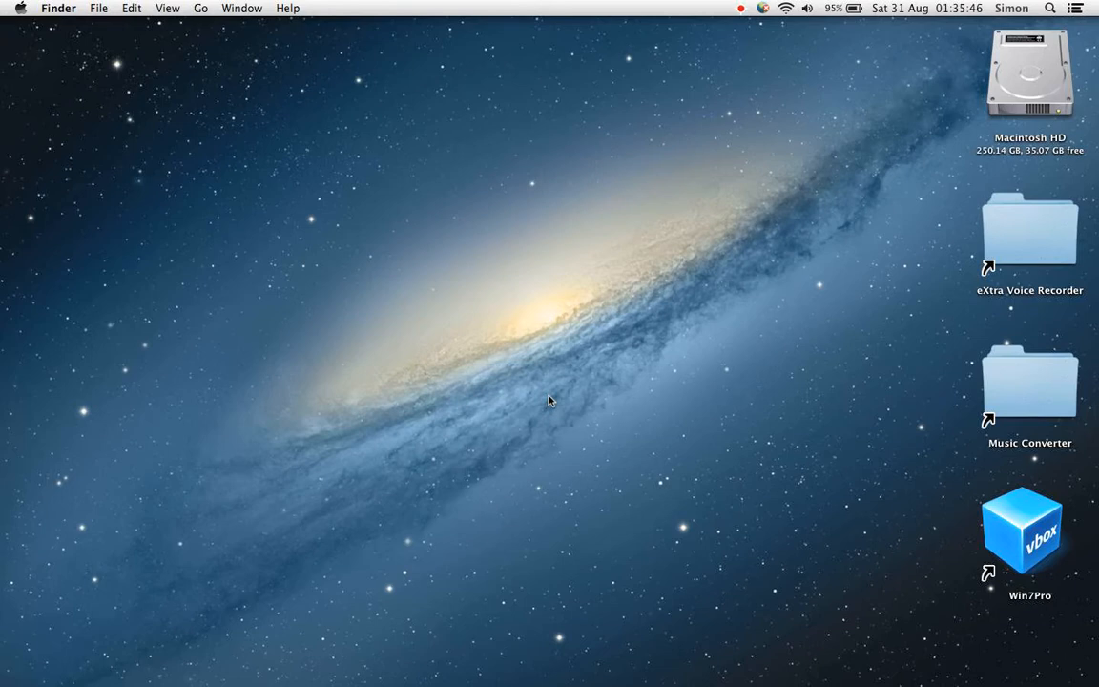
mouse_move(249, 160)
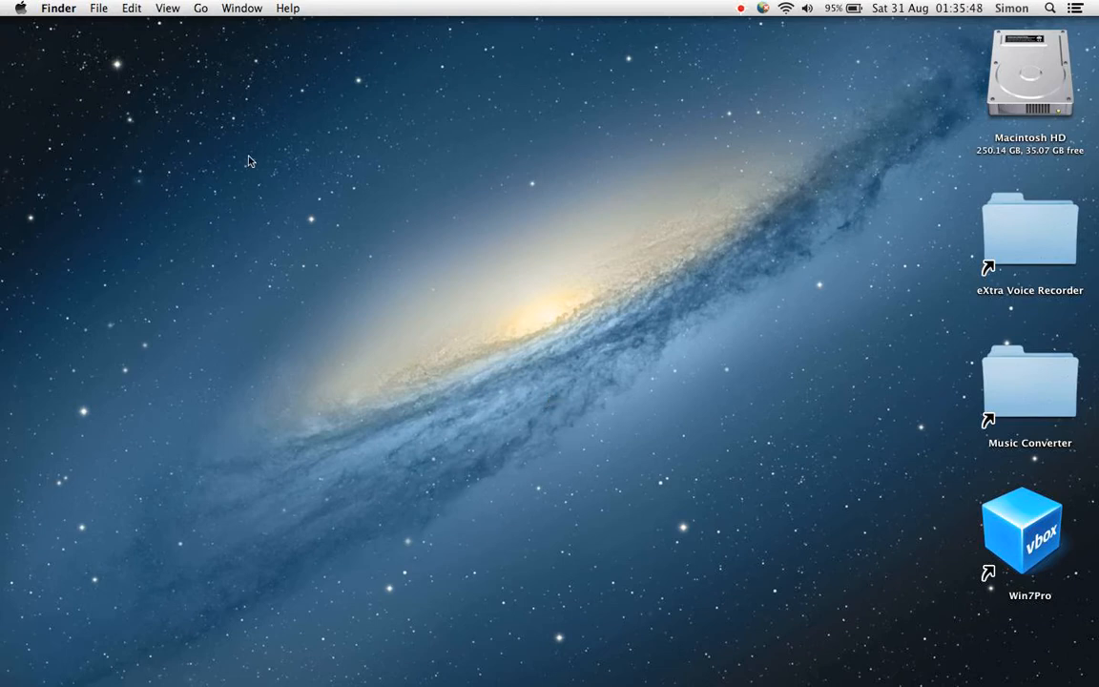
Open Security & Privacy from the Apple menu and unlock it with the account password.
left_click(19, 7)
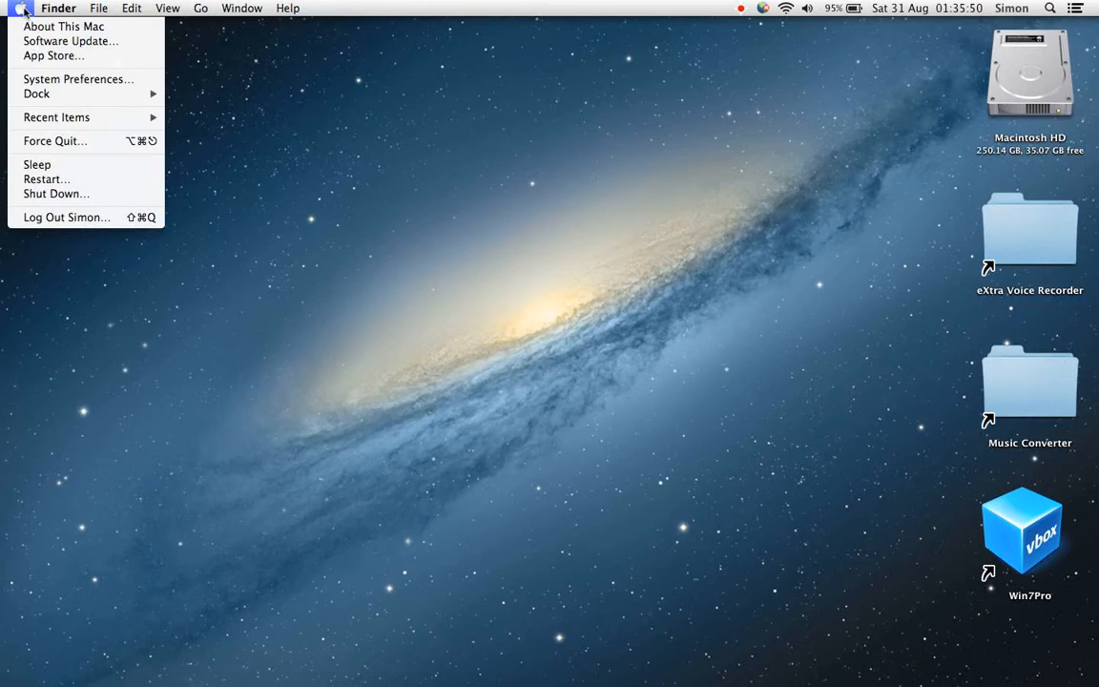
mouse_move(78, 79)
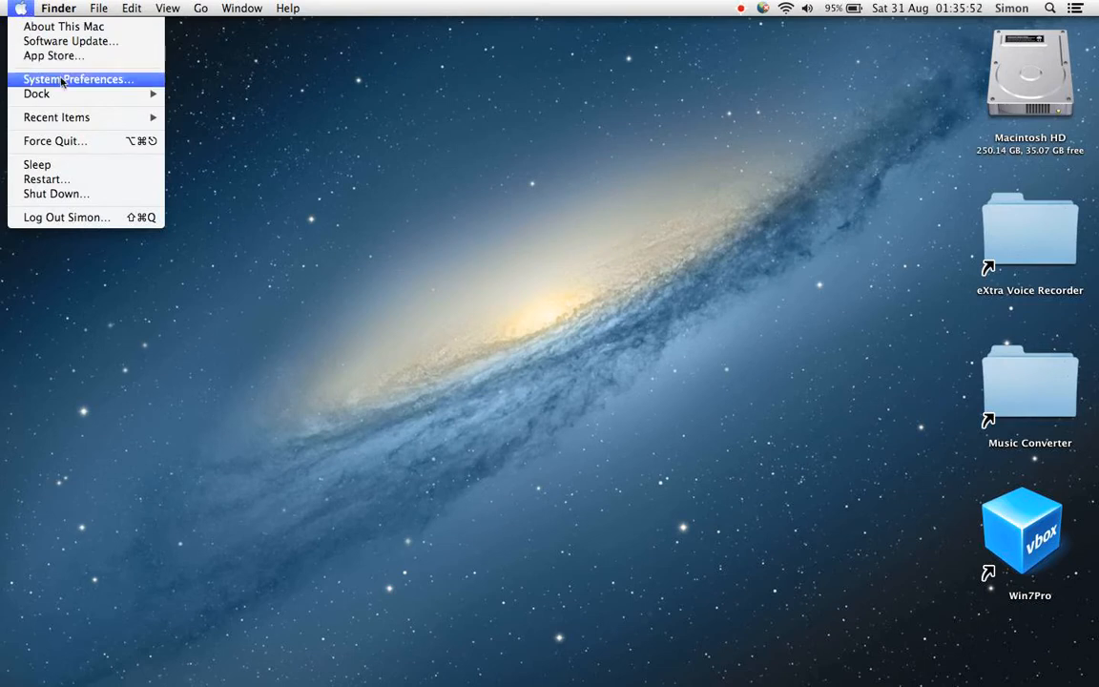
left_click(76, 79)
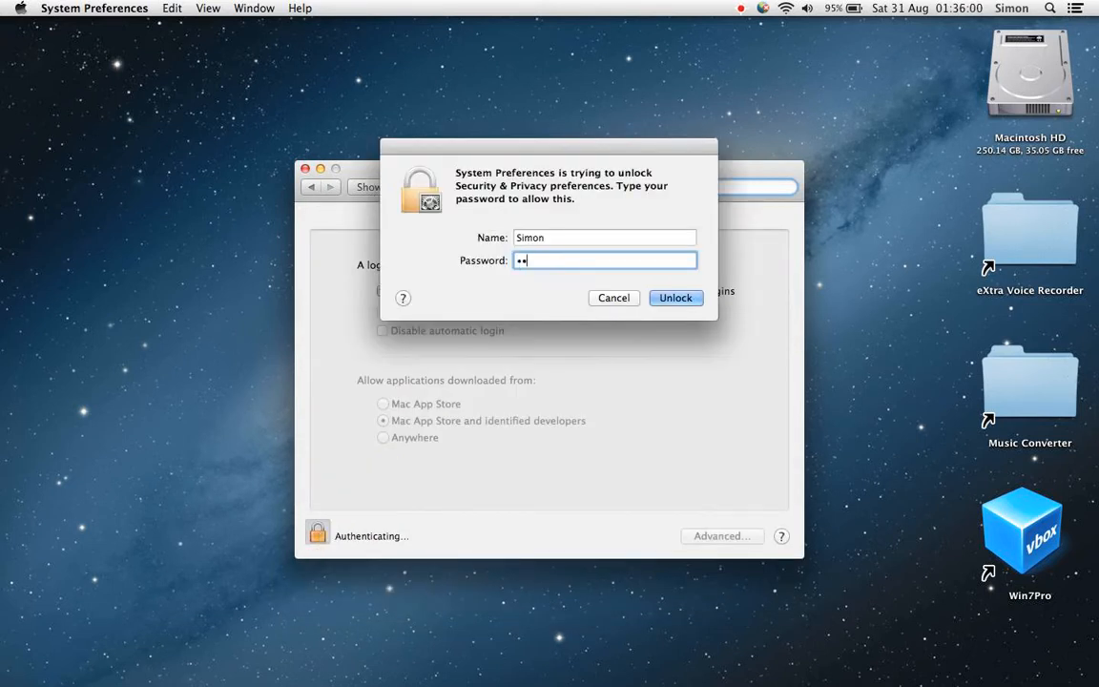
type("password")
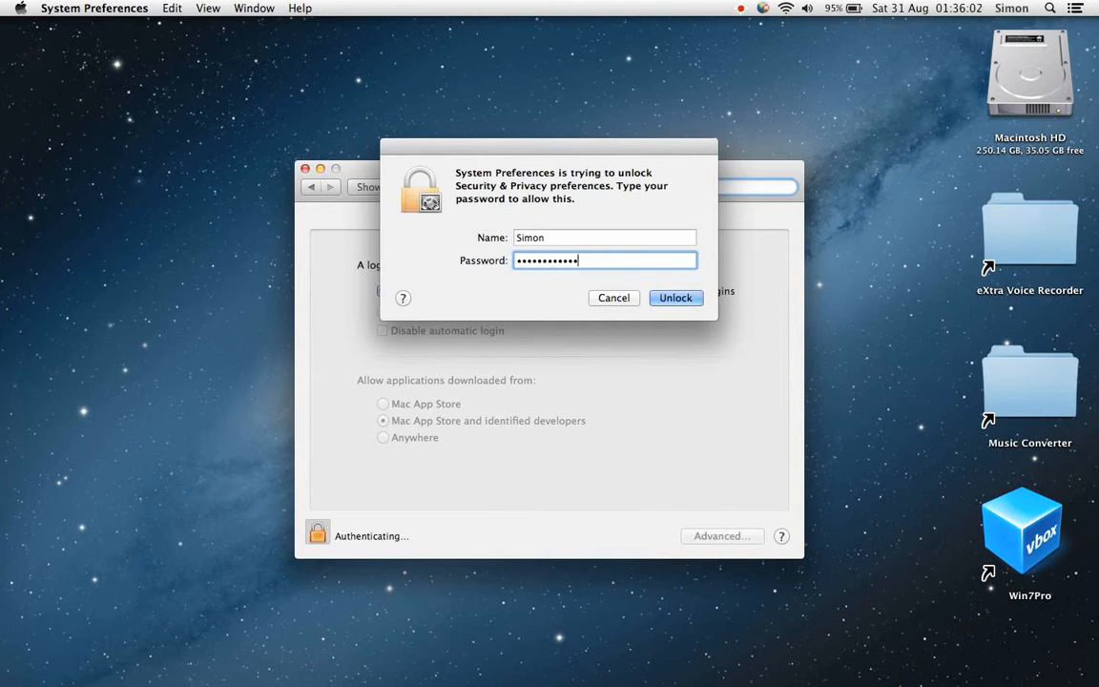
left_click(675, 297)
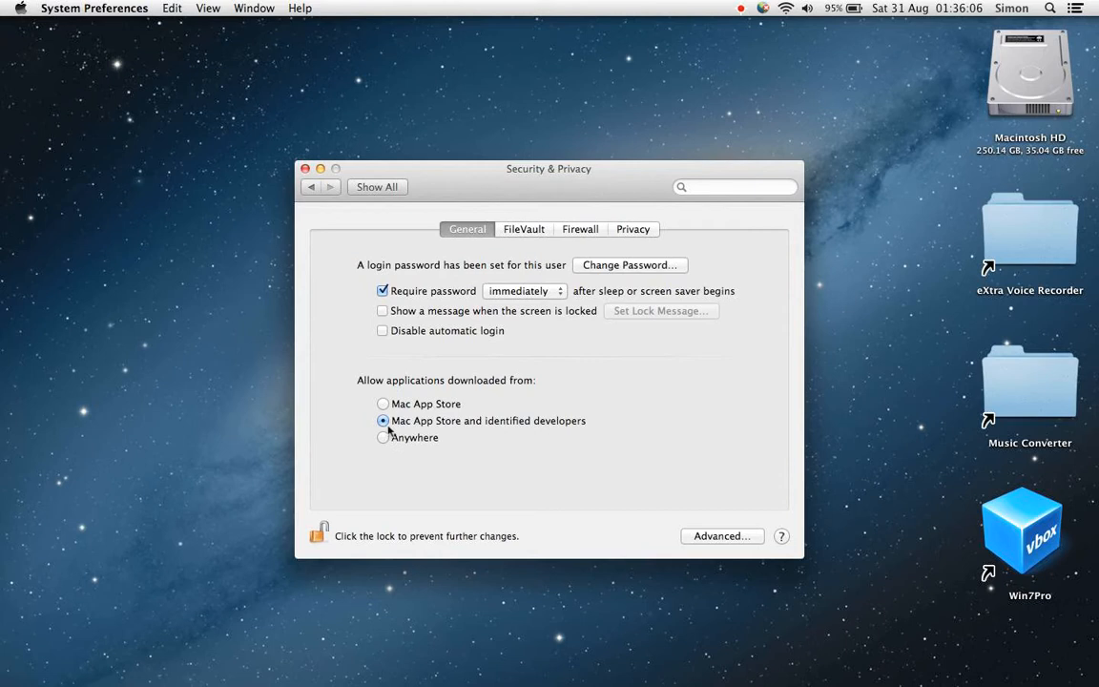
Choose Anywhere for downloaded apps, confirm Allow From Anywhere, and relock the padlock.
left_click(383, 437)
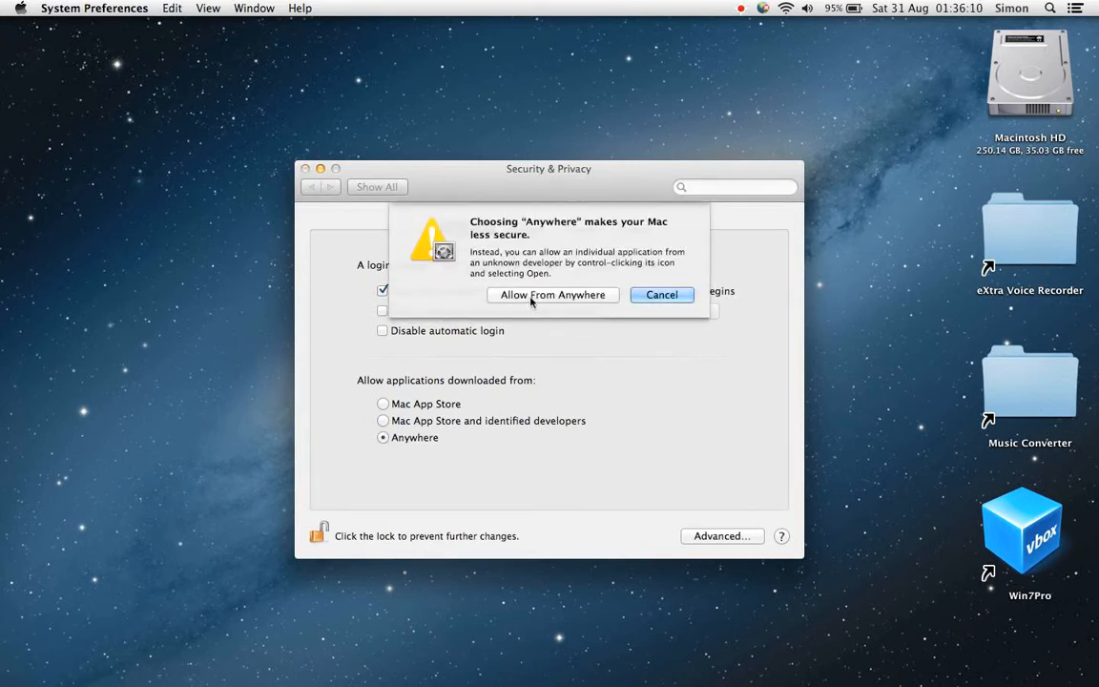
left_click(551, 294)
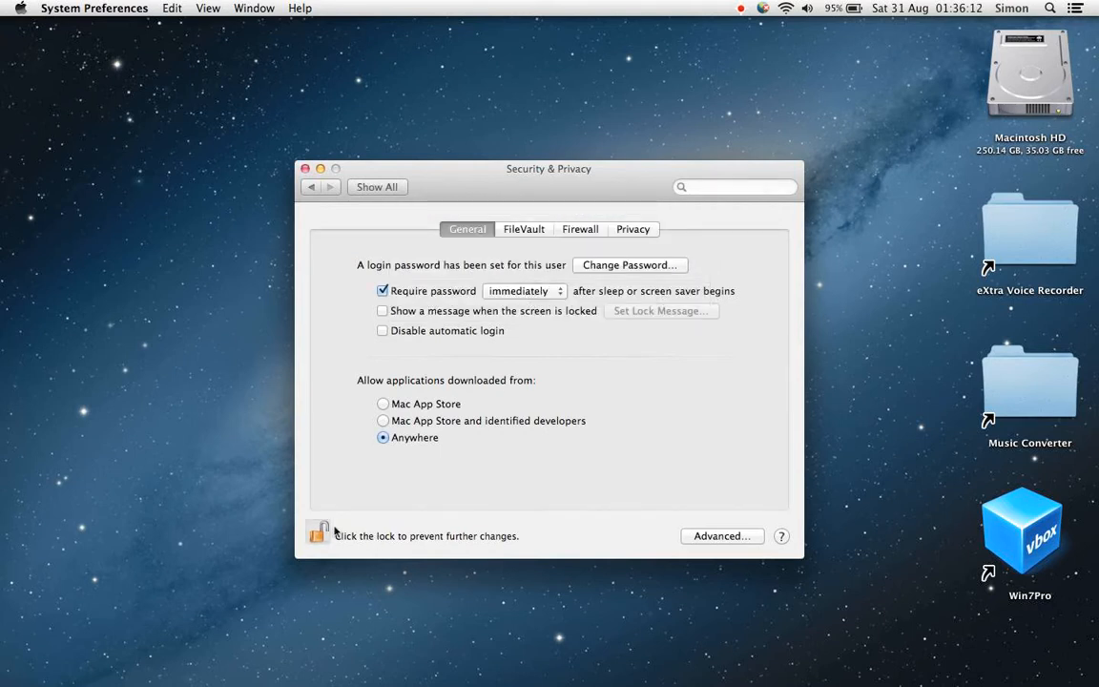
left_click(318, 533)
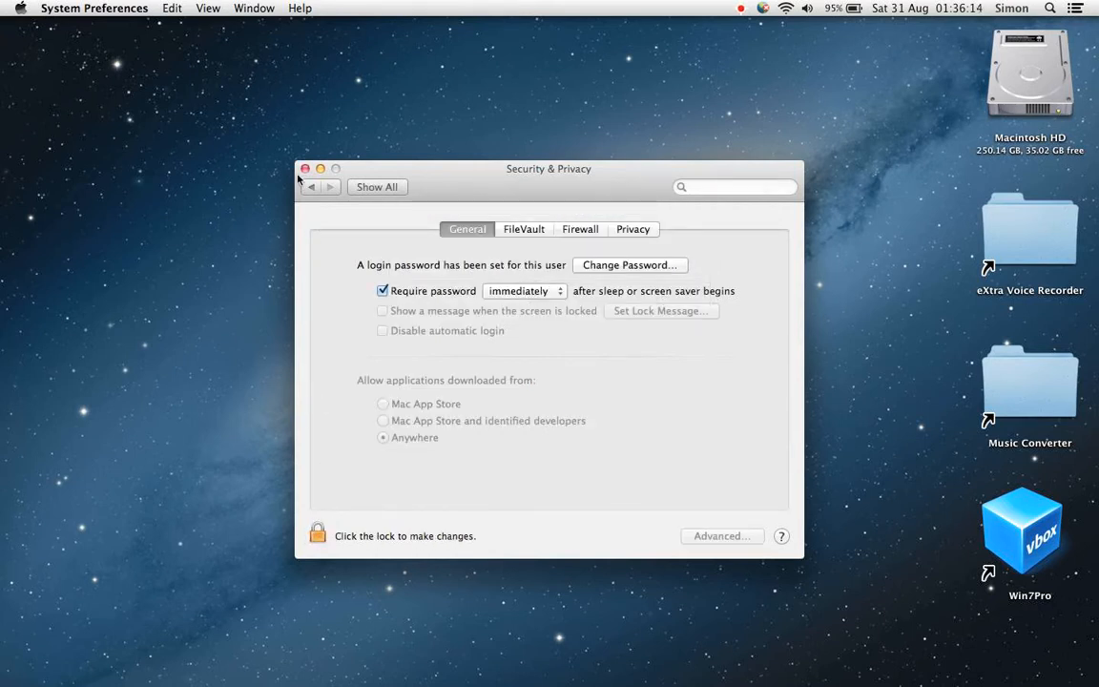
mouse_move(305, 169)
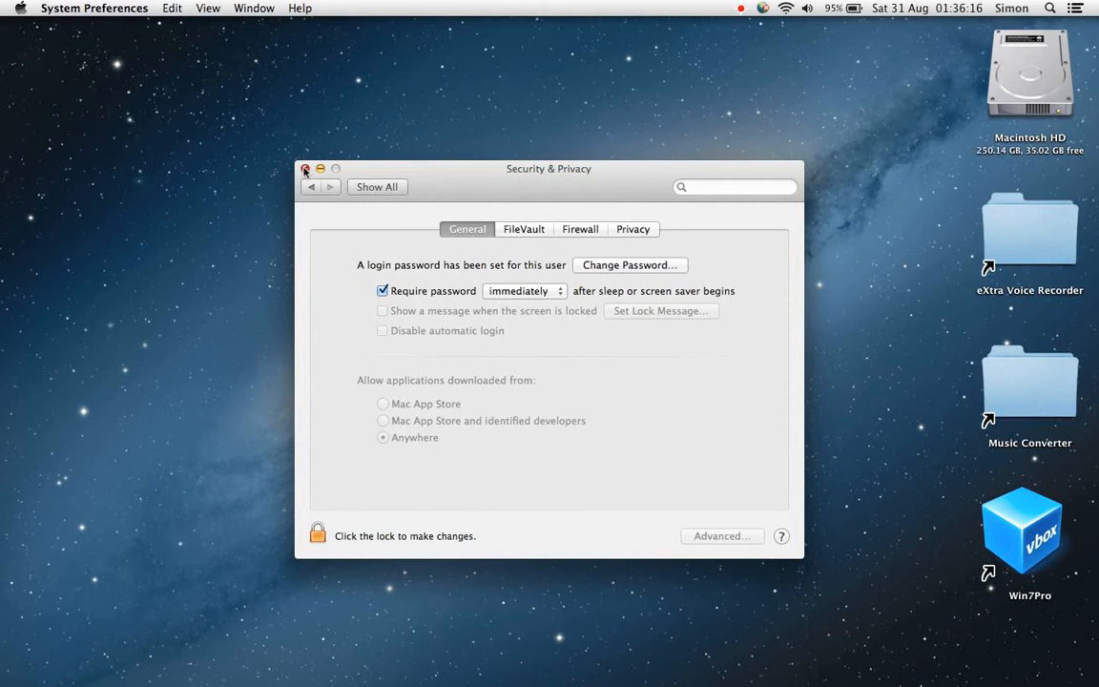